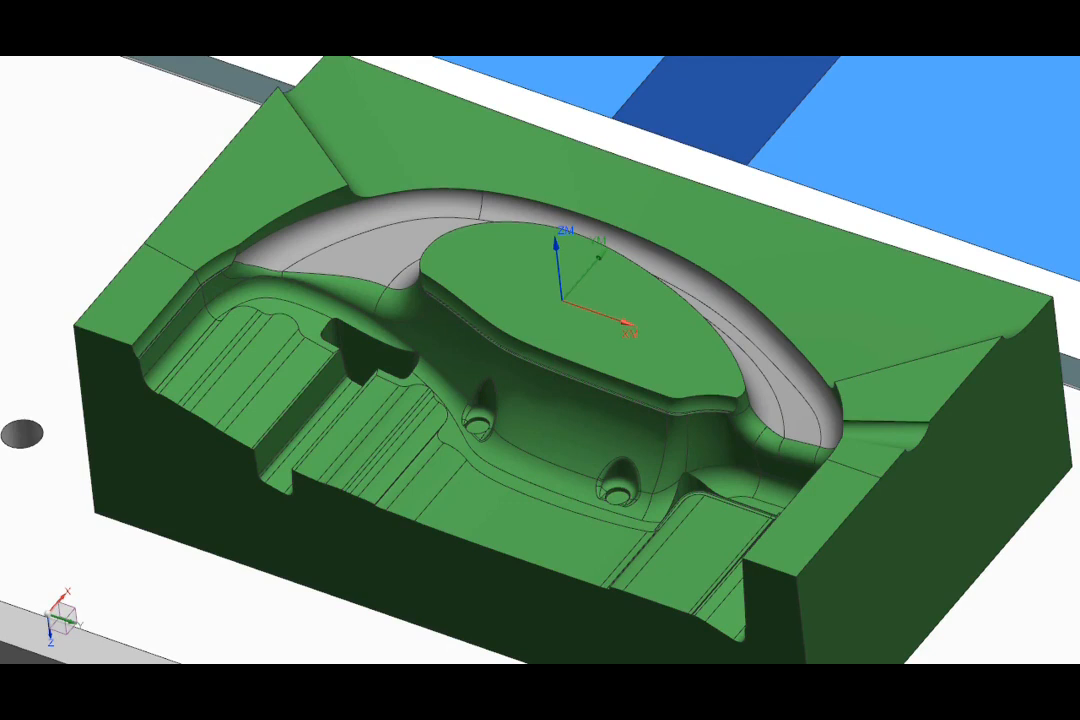
pyautogui.moveTo(273, 67)
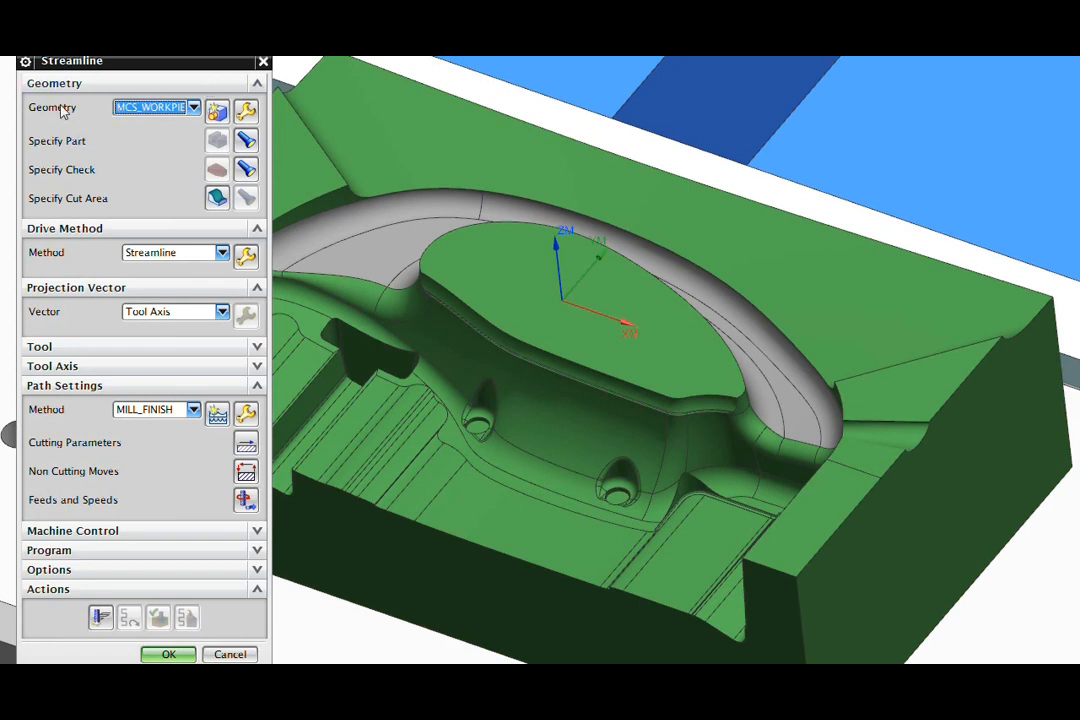
pyautogui.moveTo(97, 72)
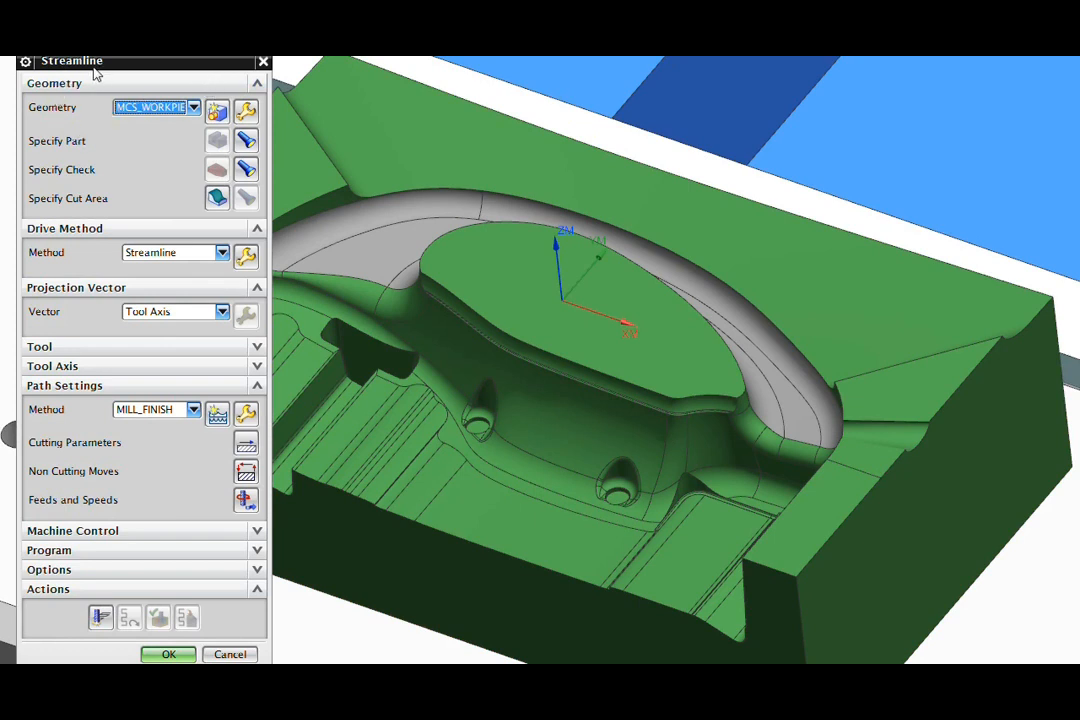
pyautogui.moveTo(82, 210)
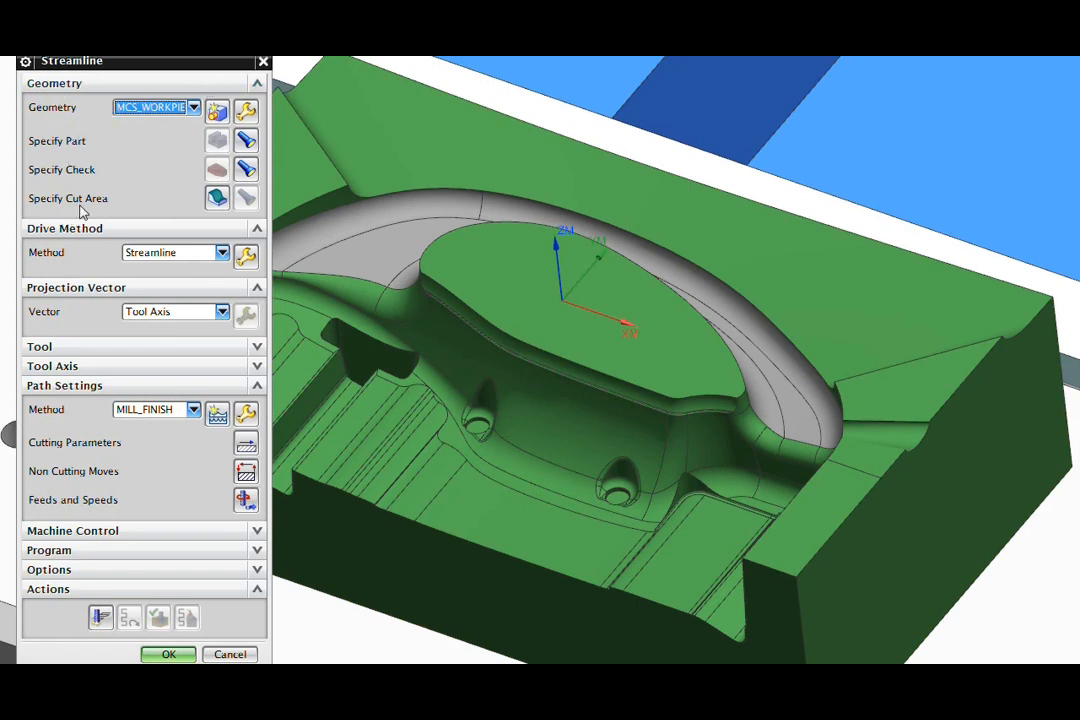
pyautogui.moveTo(210, 276)
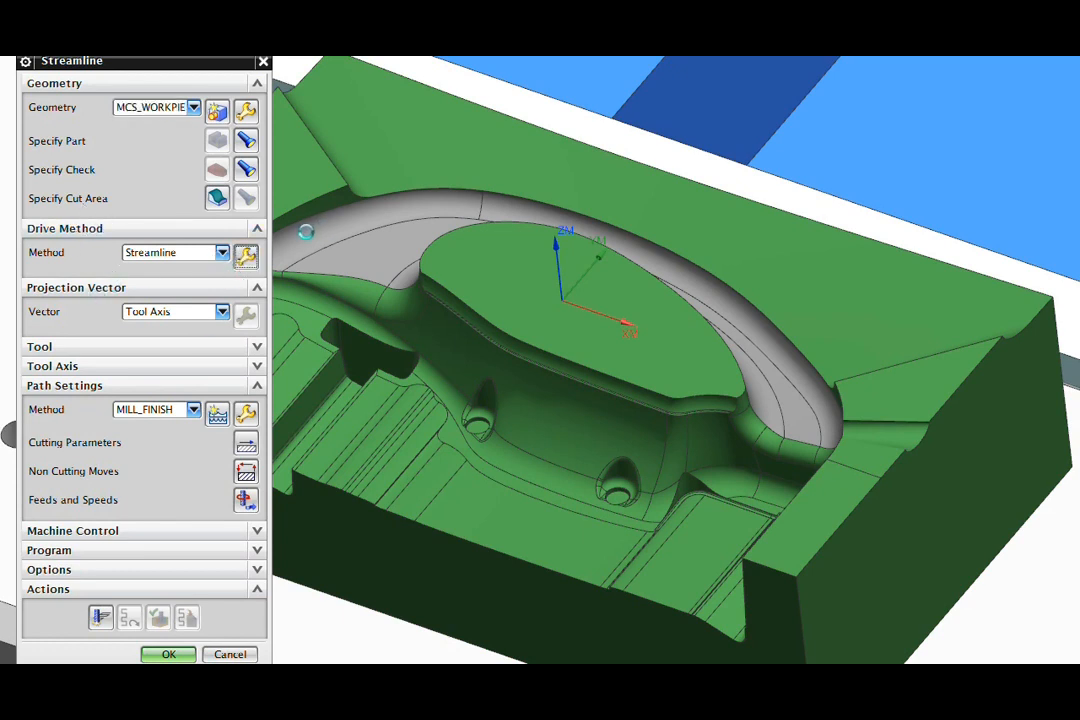
# Open the Streamline drive curve settings to define Flow 1/2 and Cross 1/2 curves.
pyautogui.click(246, 257)
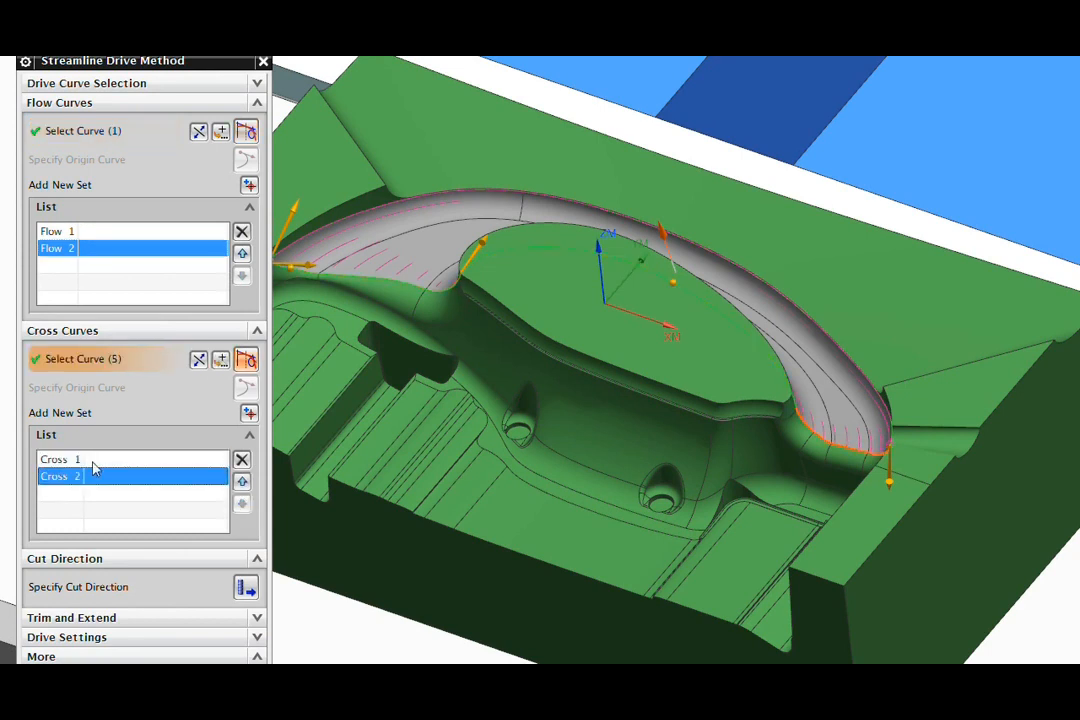
pyautogui.moveTo(390, 190)
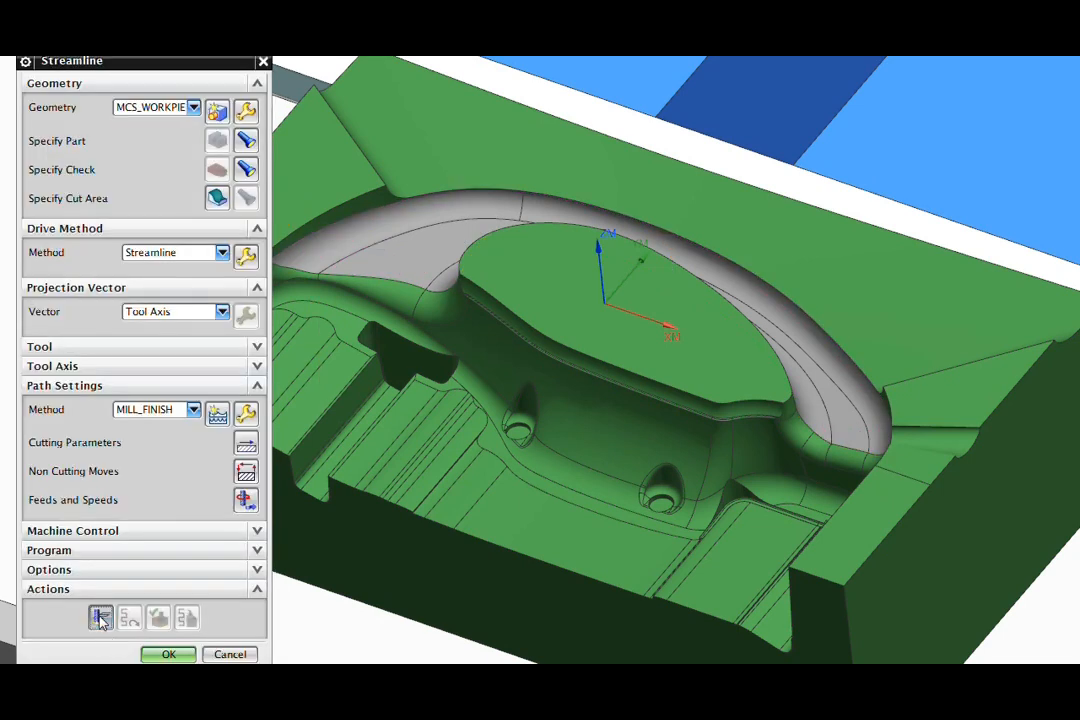
# Generate the streamline toolpath and zoom out and rotate to inspect the curved band coverage.
pyautogui.click(100, 617)
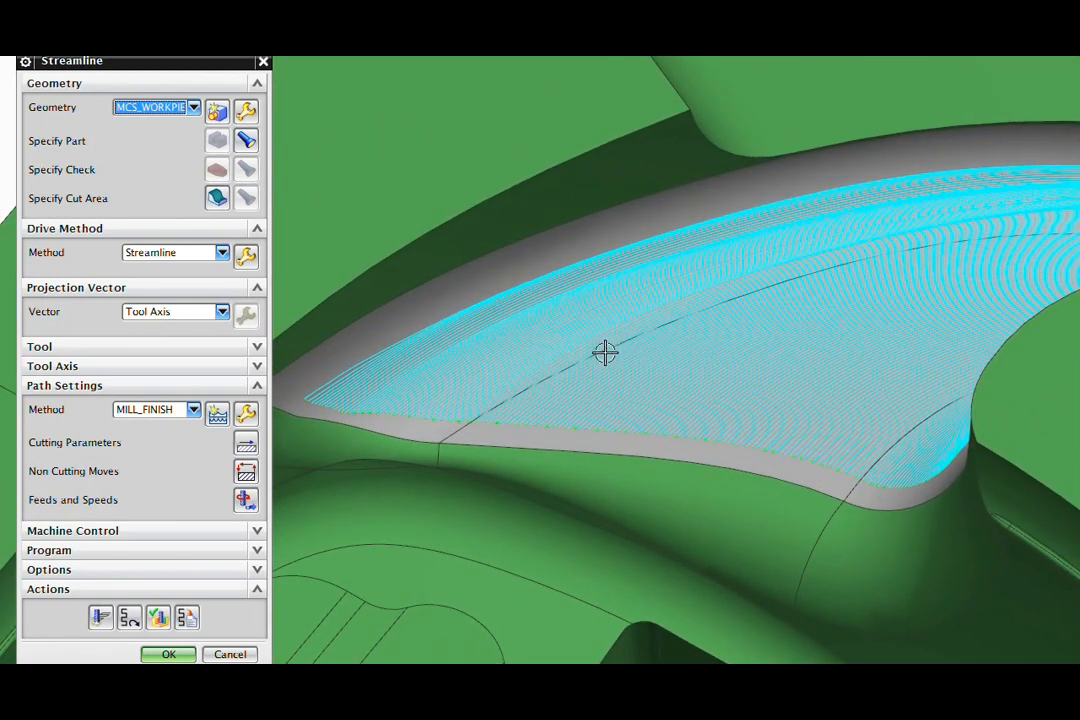
pyautogui.moveTo(553, 377)
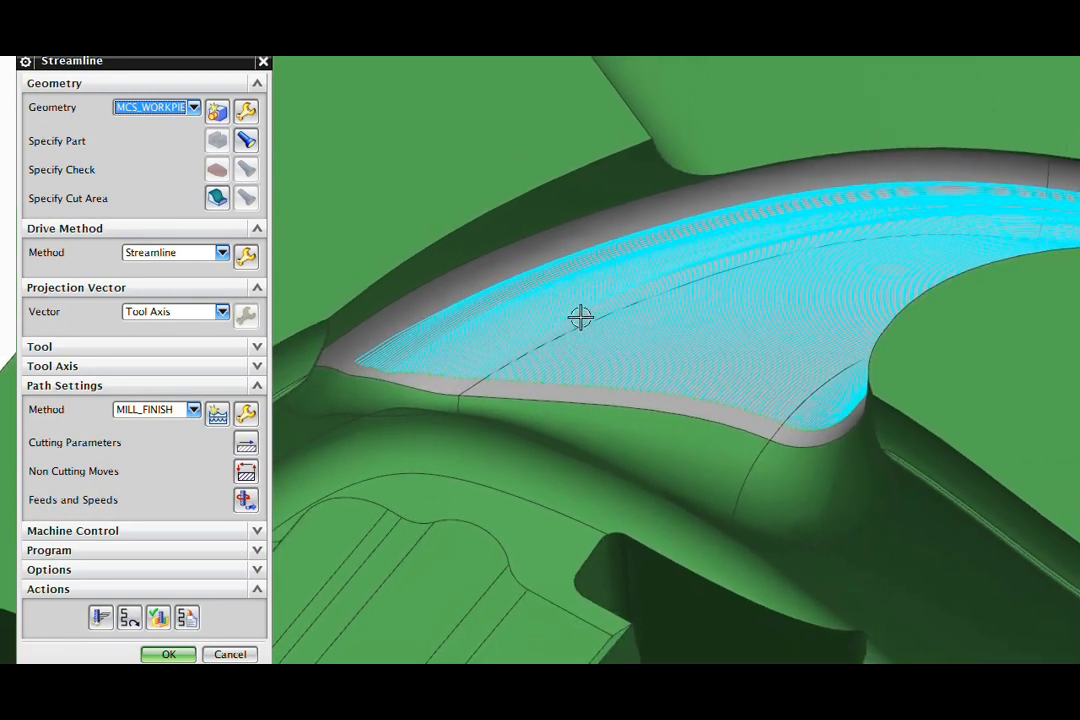
pyautogui.moveTo(580, 318); pyautogui.dragTo(760, 300)
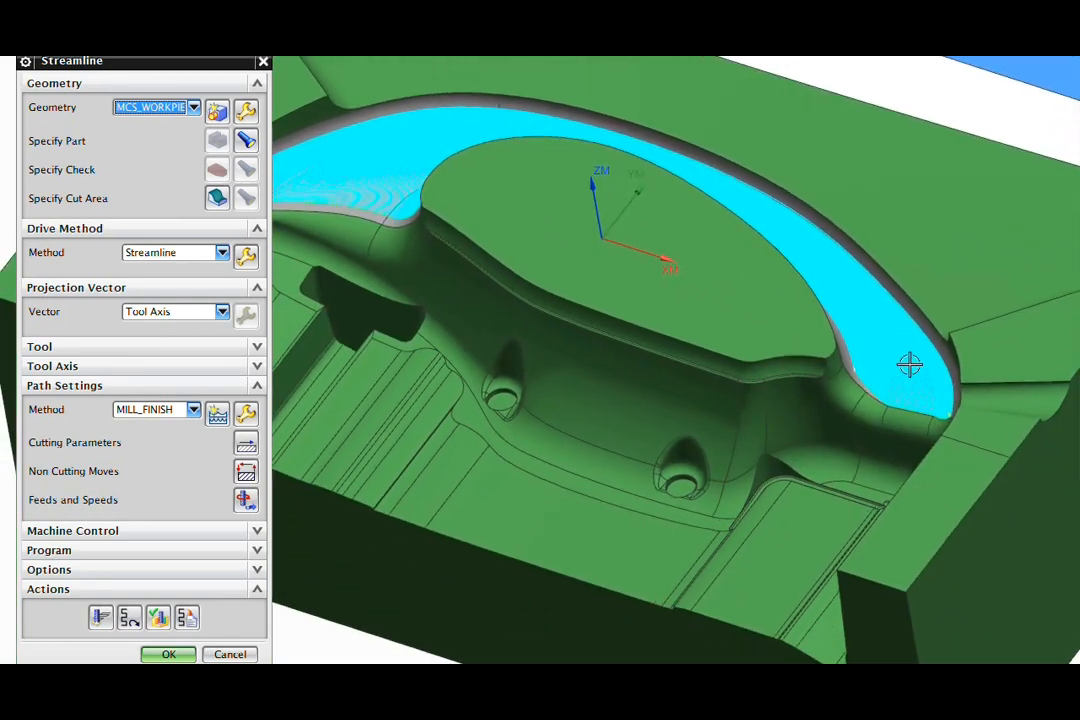
pyautogui.moveTo(910, 365); pyautogui.dragTo(415, 540)
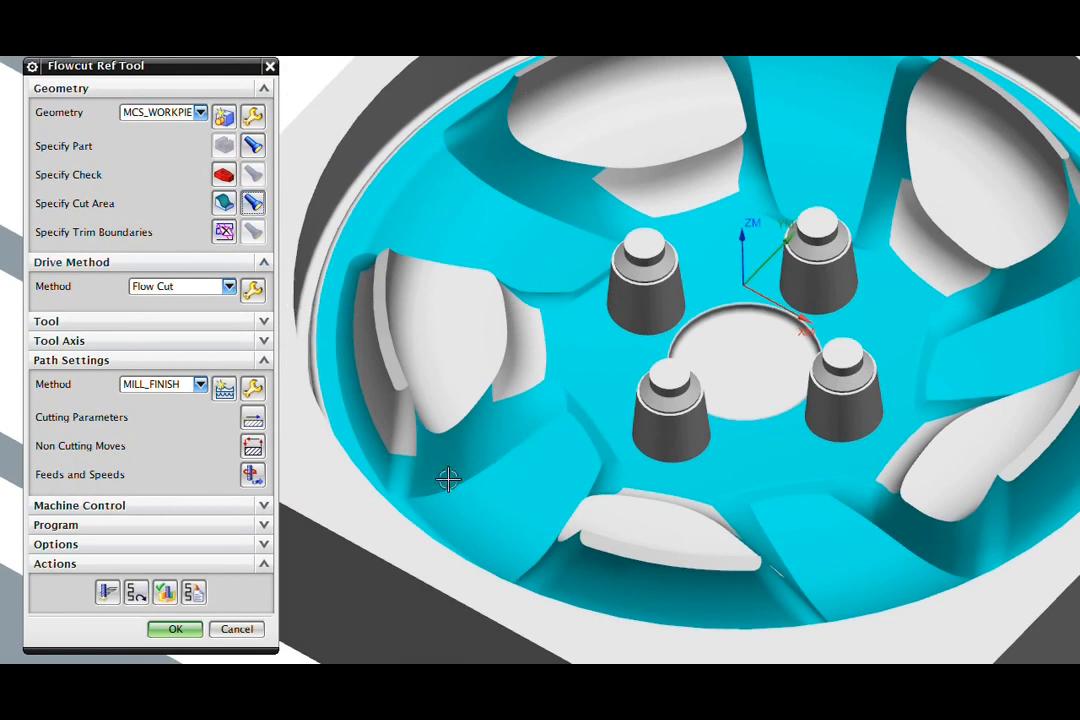
pyautogui.moveTo(527, 434)
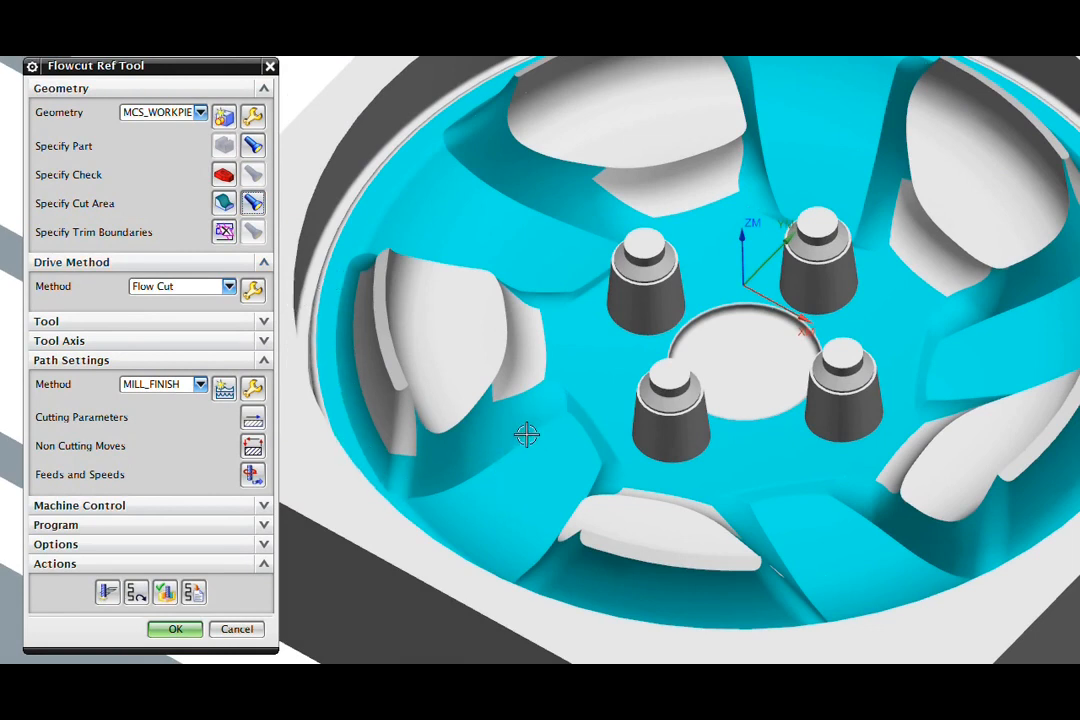
pyautogui.moveTo(490, 448)
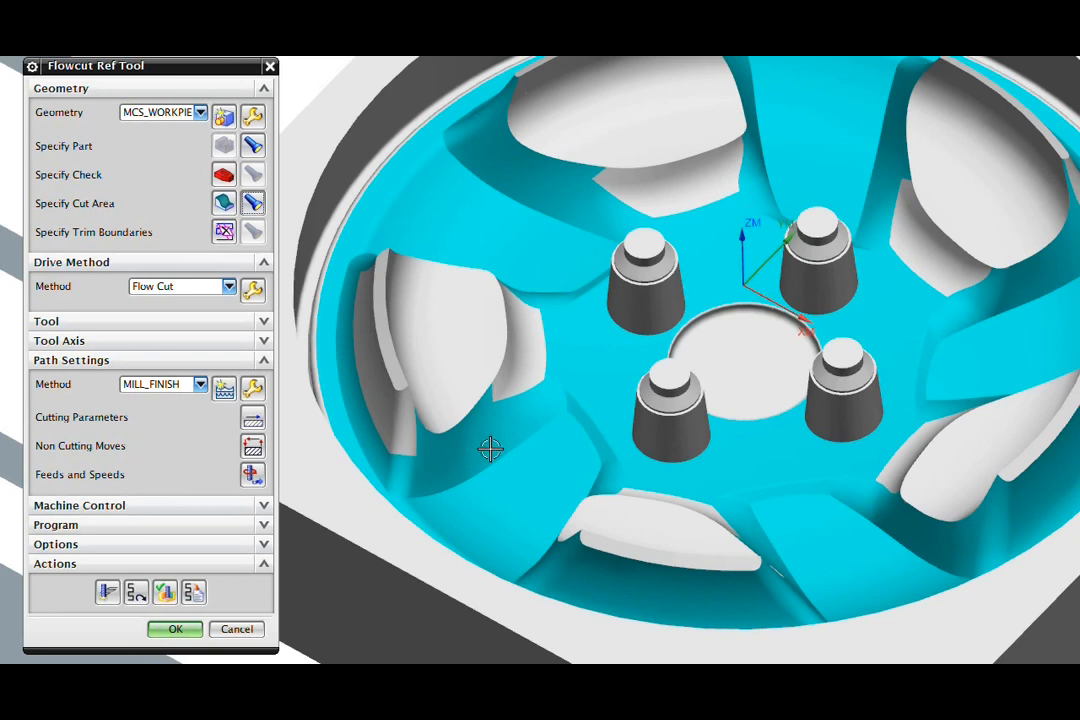
pyautogui.moveTo(463, 492)
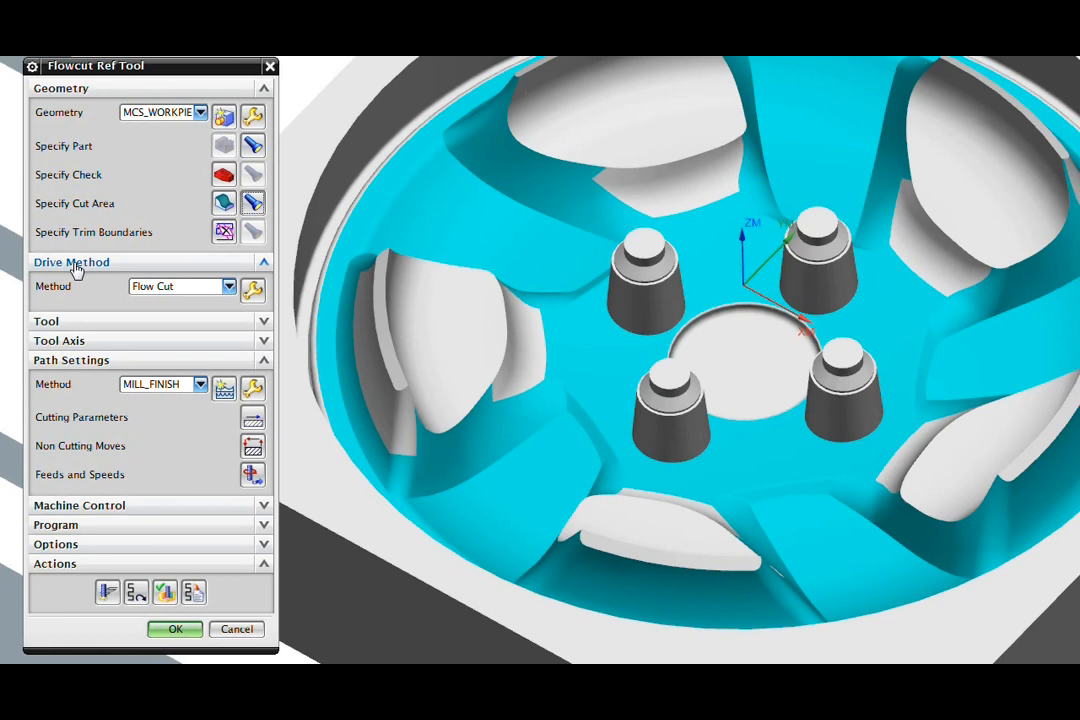
# Edit the drive method of the Flowcut Ref Tool operation on the wheel mold.
pyautogui.click(252, 290)
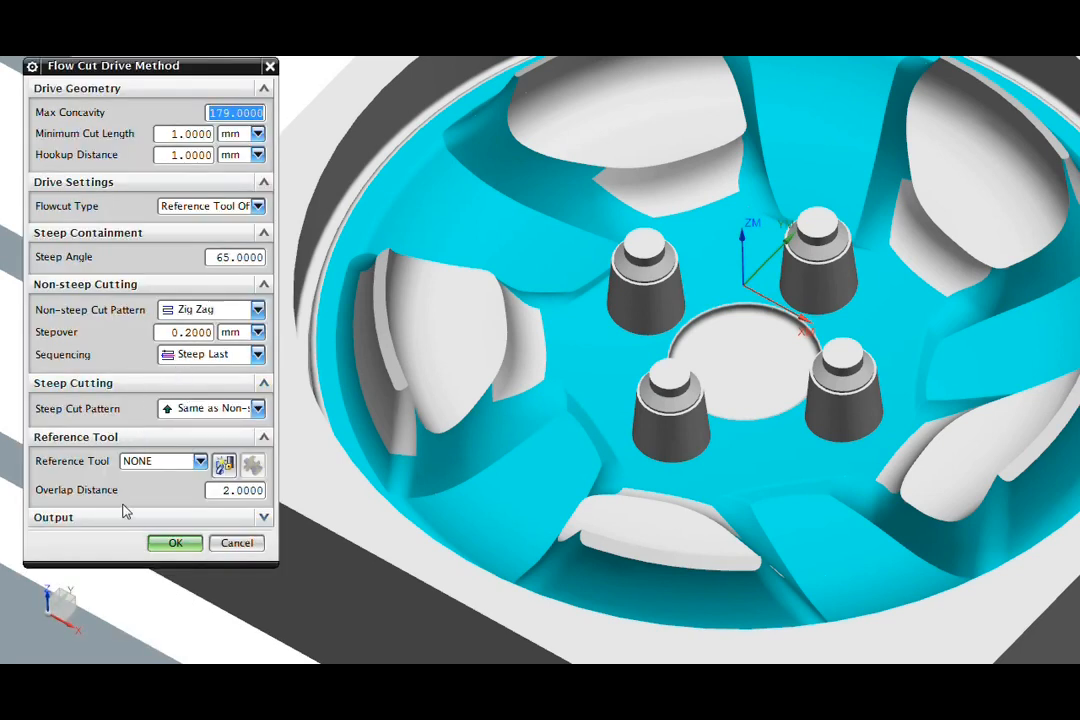
# Set BALLMILL_D6_L50 as the reference tool, keeping overlap distance 2, and accept.
pyautogui.click(200, 461)
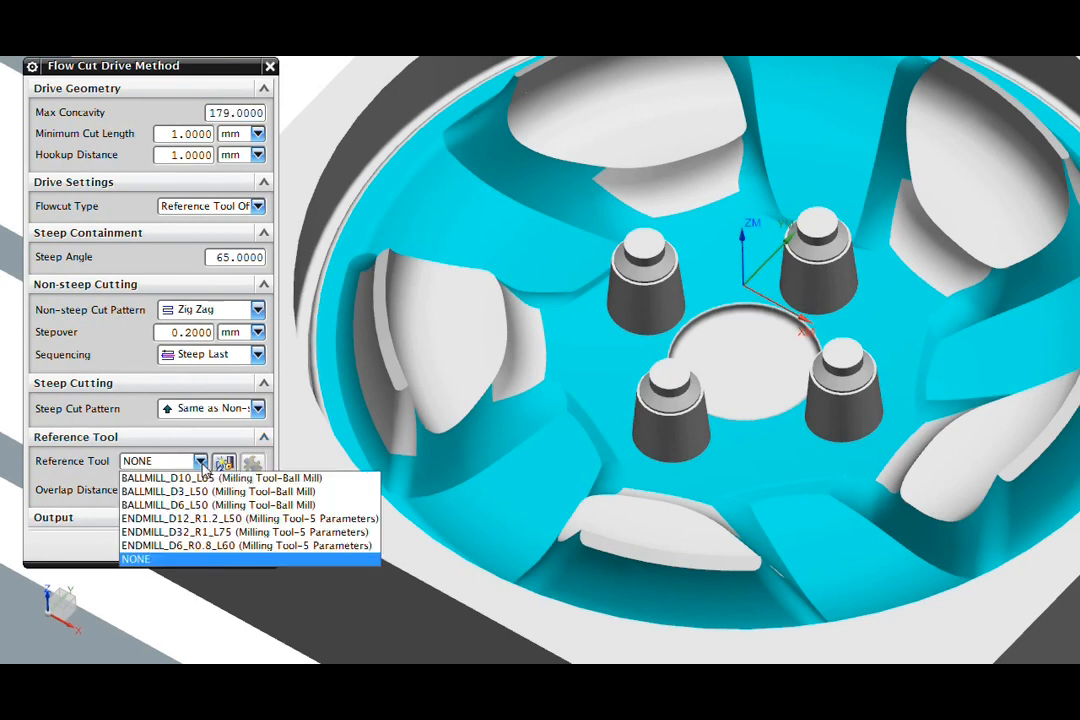
pyautogui.click(219, 504)
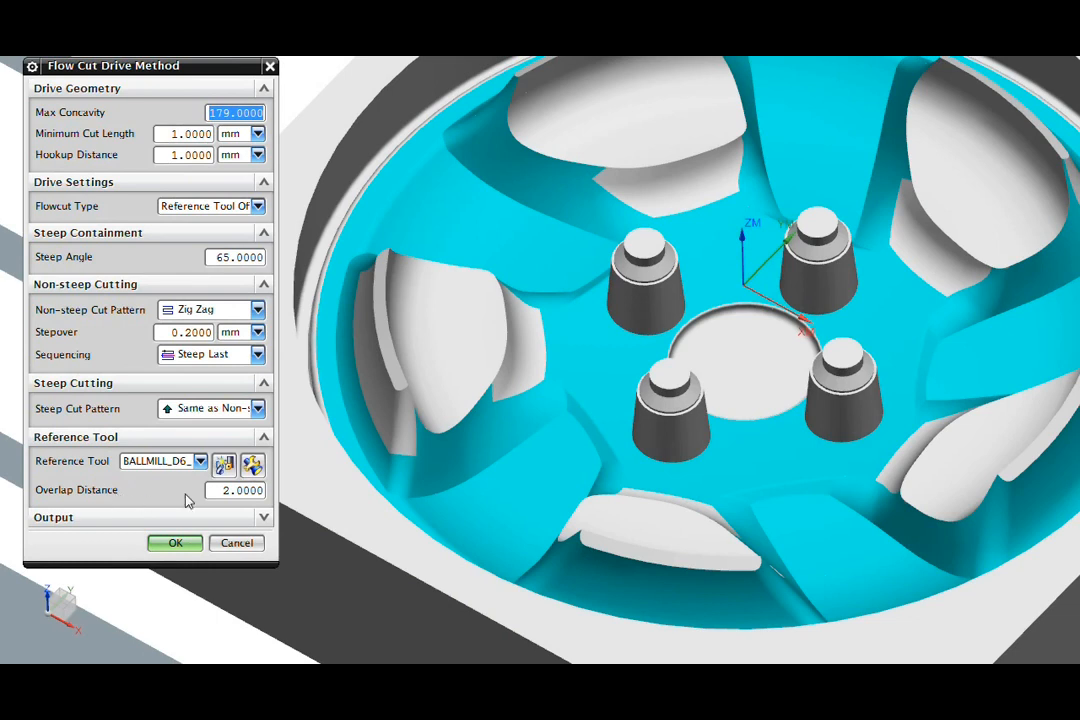
pyautogui.moveTo(143, 493)
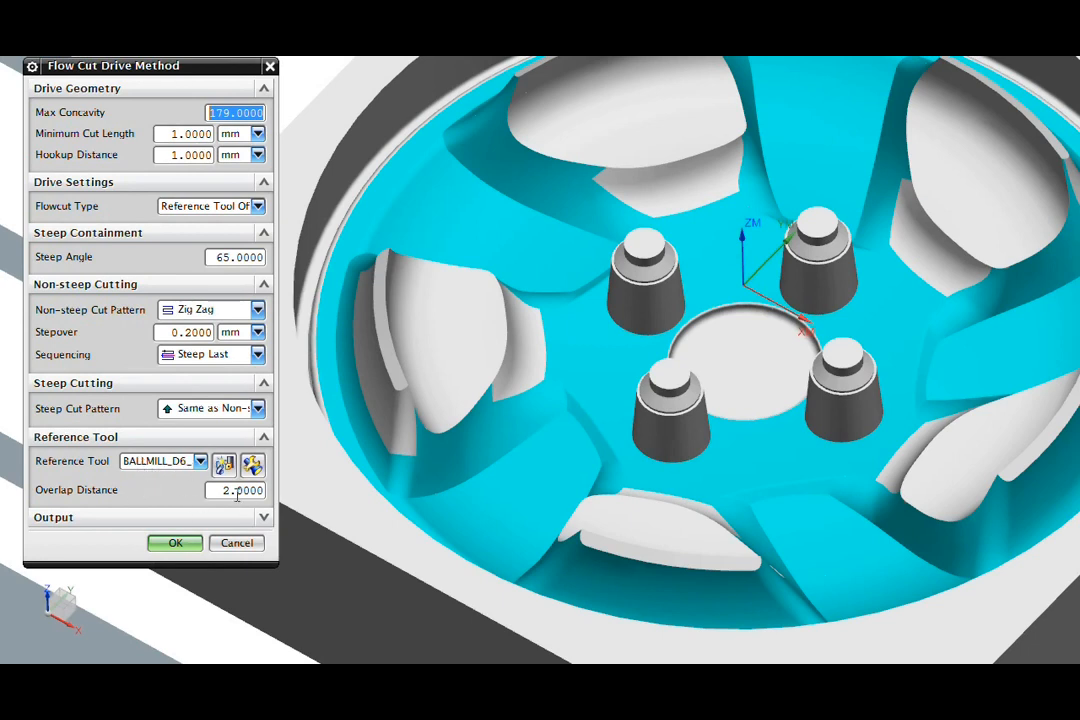
pyautogui.moveTo(118, 487)
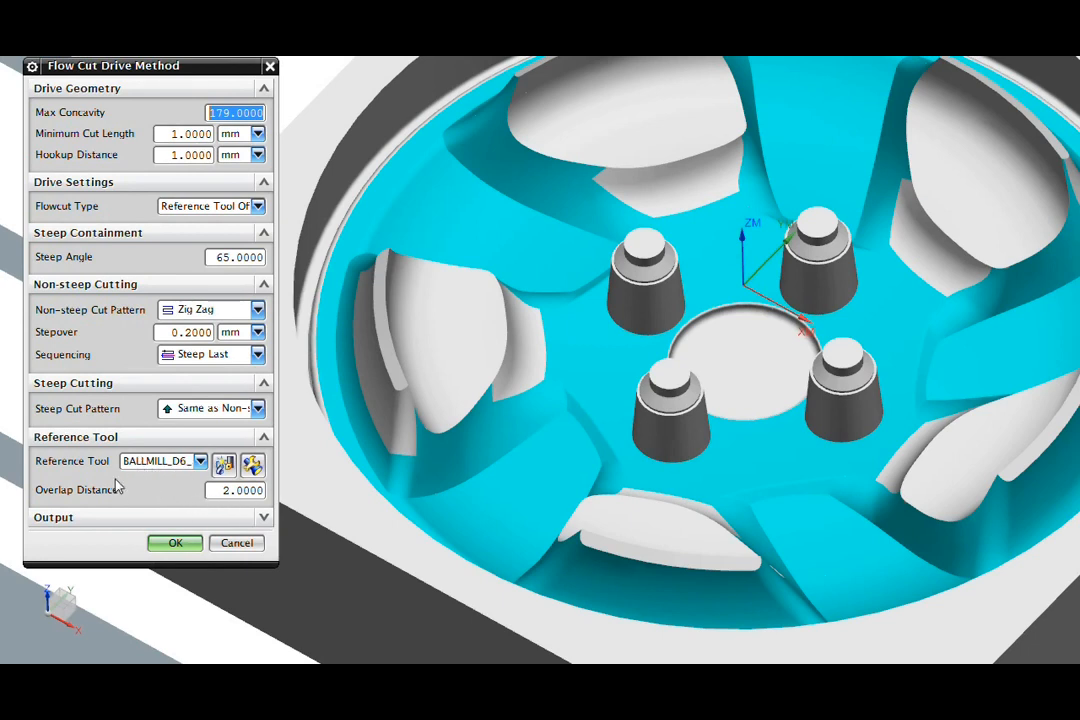
pyautogui.click(174, 542)
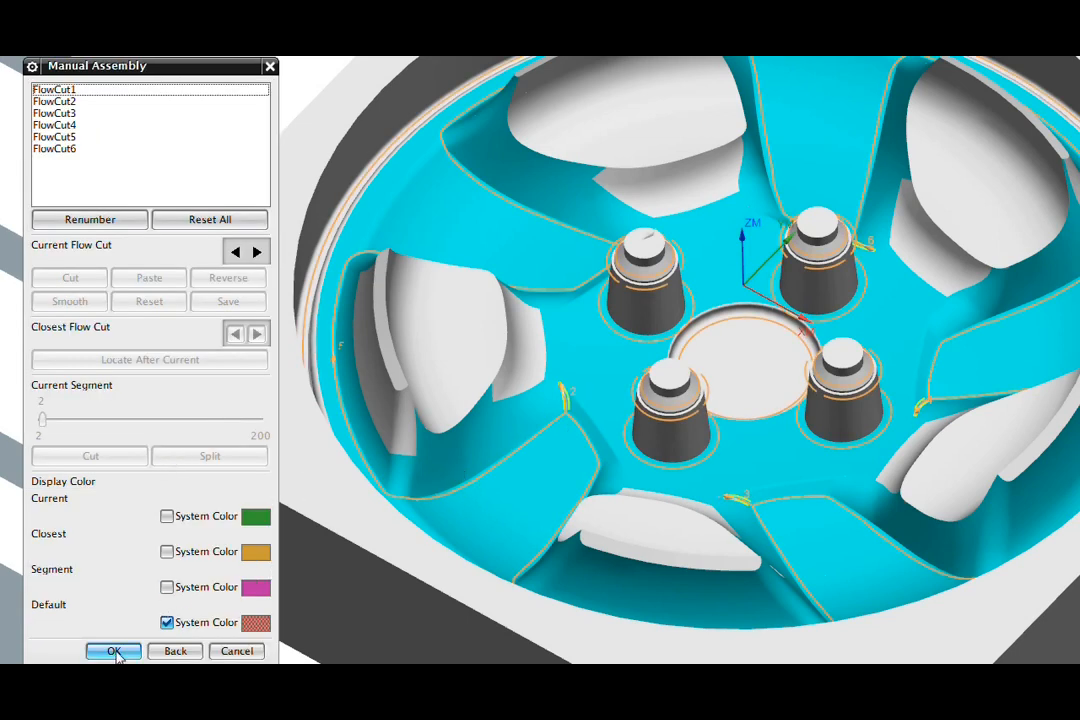
# Accept the six assembled flow cuts and view the resulting Flowcut toolpath.
pyautogui.click(113, 651)
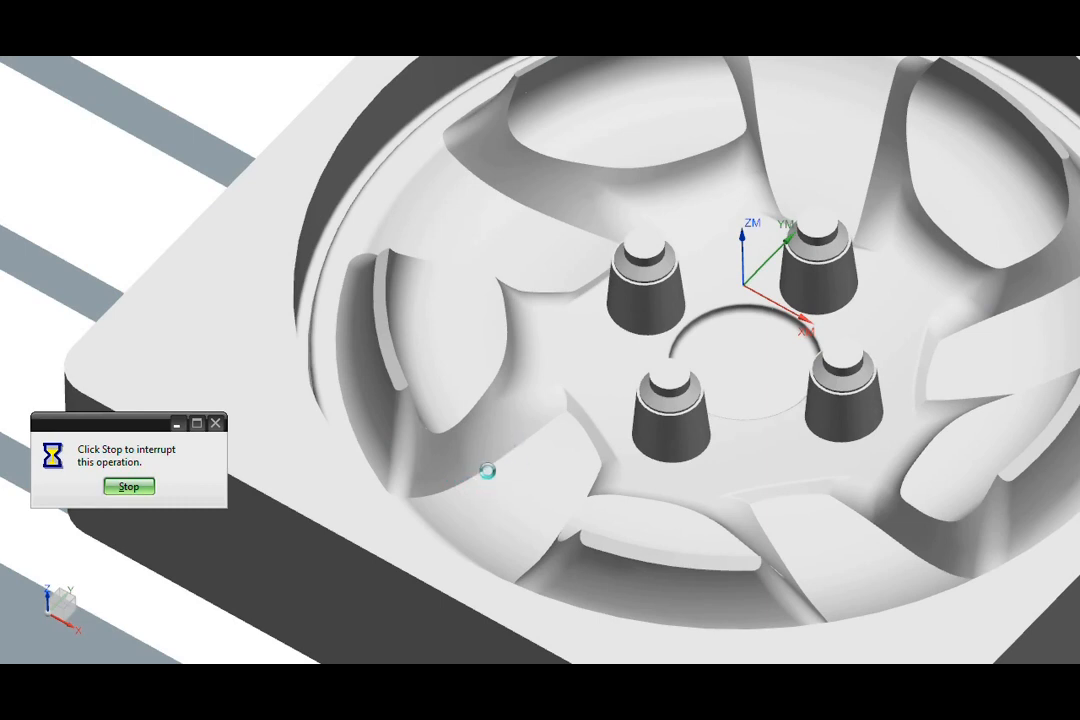
pyautogui.click(128, 486)
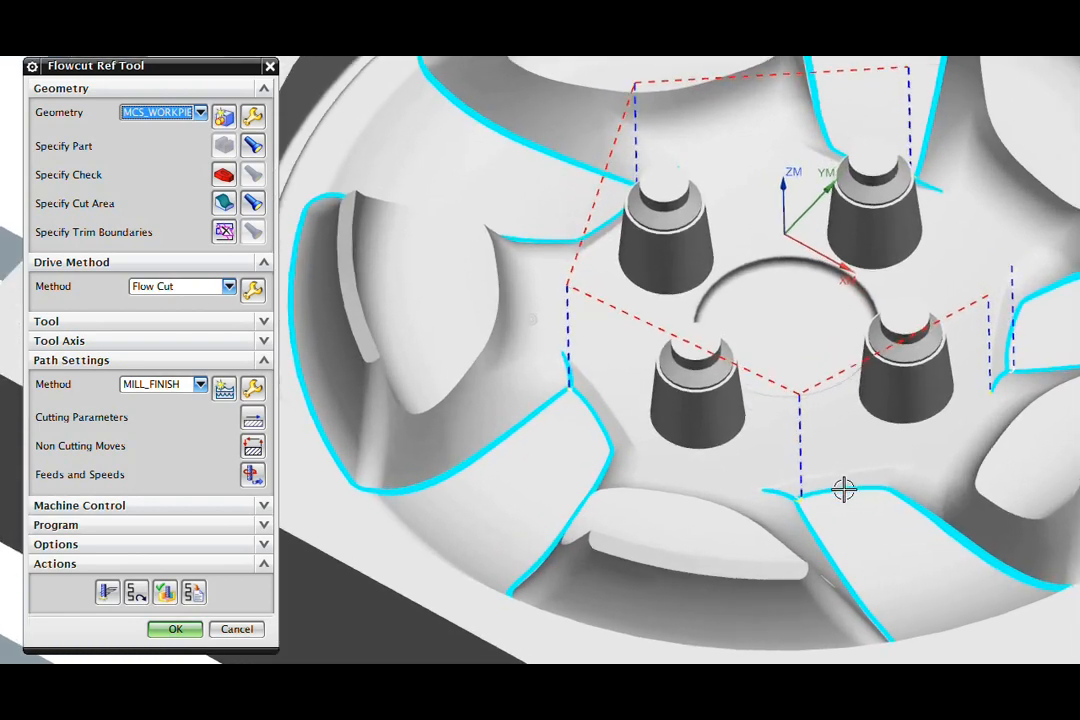